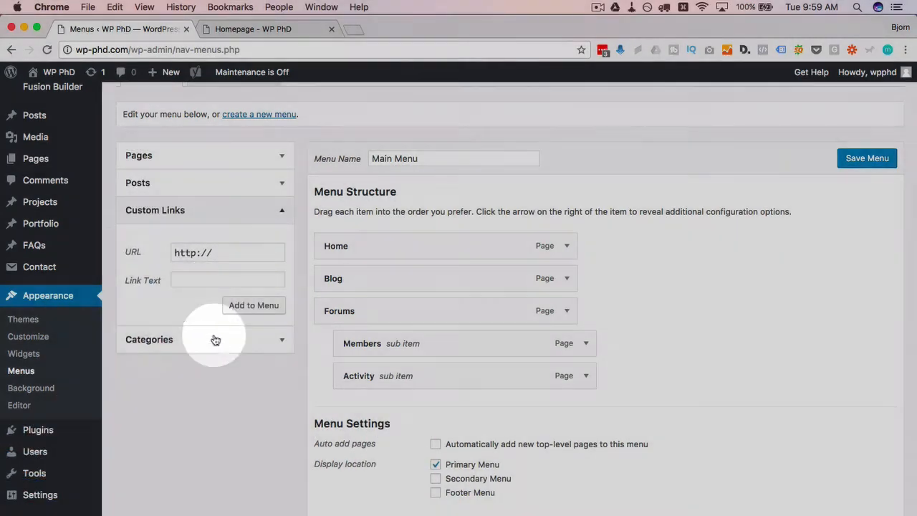
# Add a custom link to facebook.com labelled Facebook and drag it directly below Home.
pyautogui.click(226, 252)
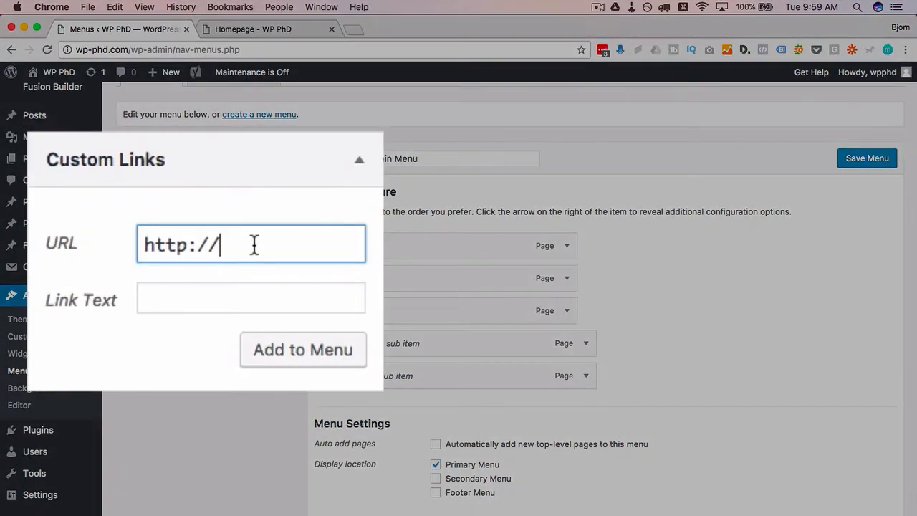
pyautogui.write('facebook.com')
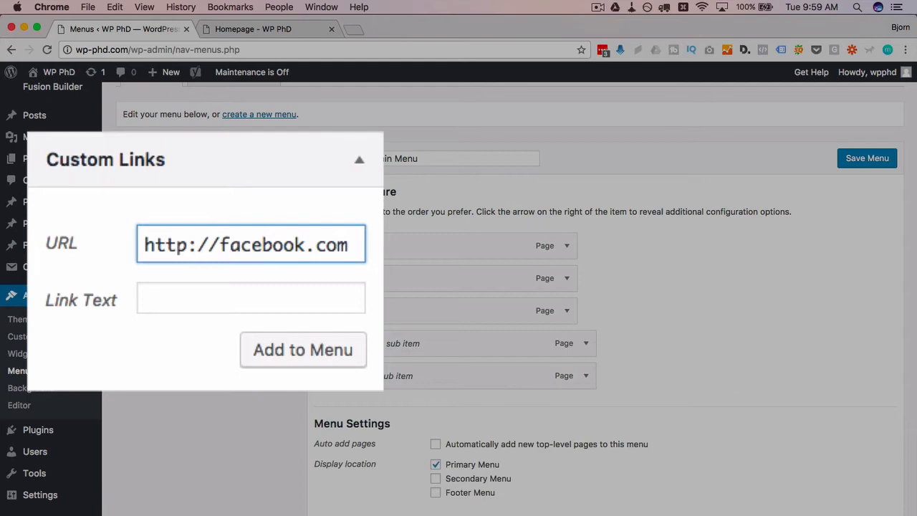
pyautogui.write('Face')
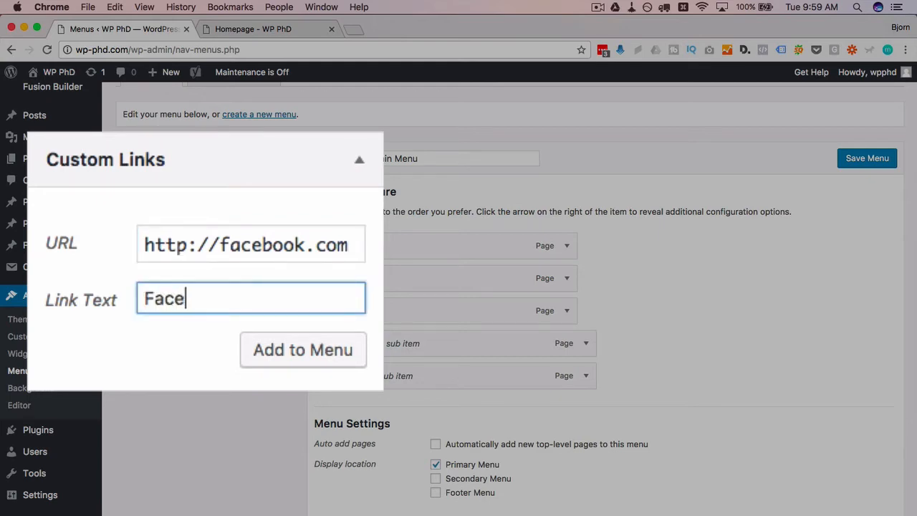
pyautogui.click(304, 349)
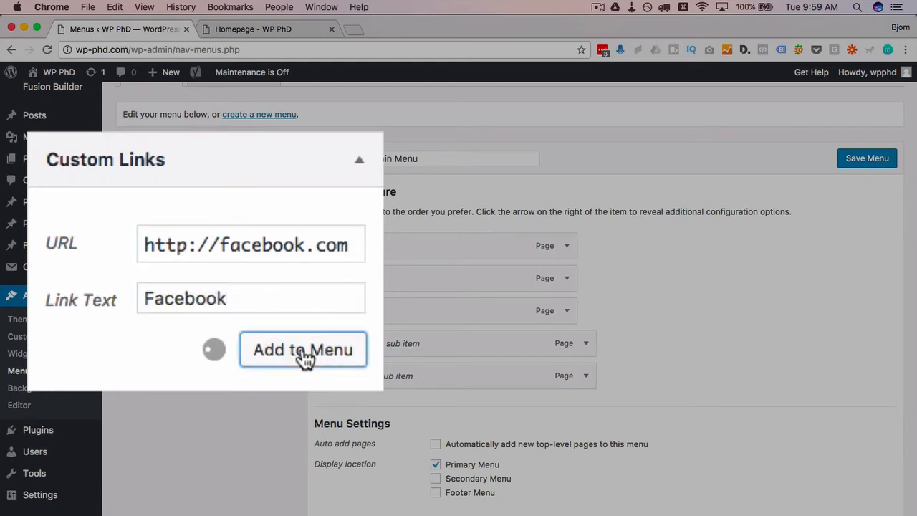
pyautogui.click(304, 350)
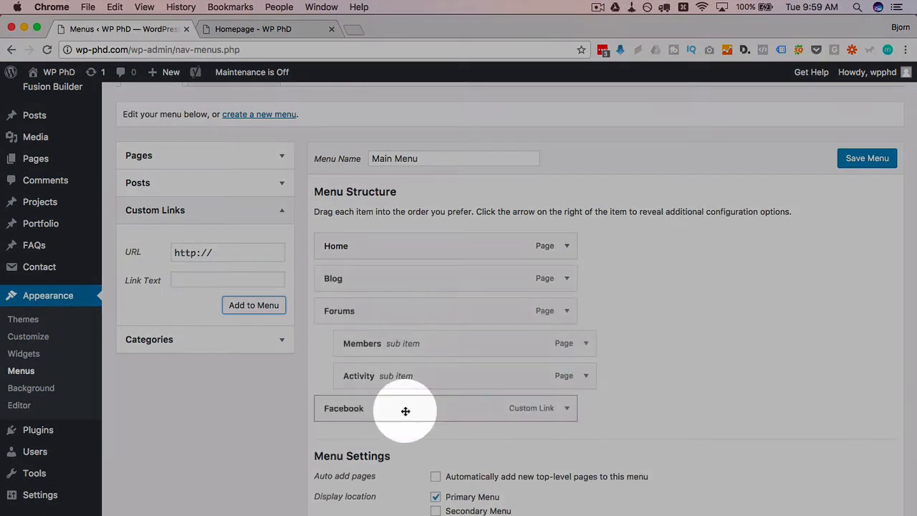
pyautogui.moveTo(404, 410); pyautogui.dragTo(343, 330)
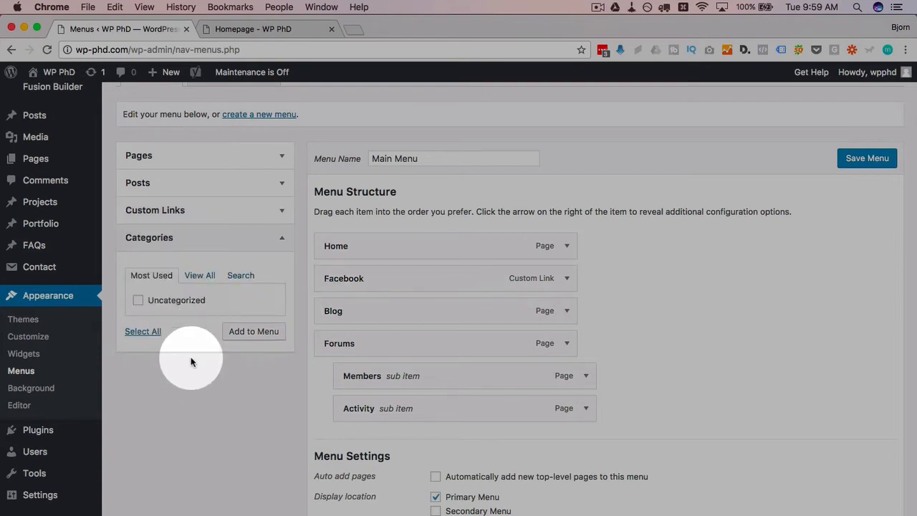
pyautogui.moveTo(192, 361)
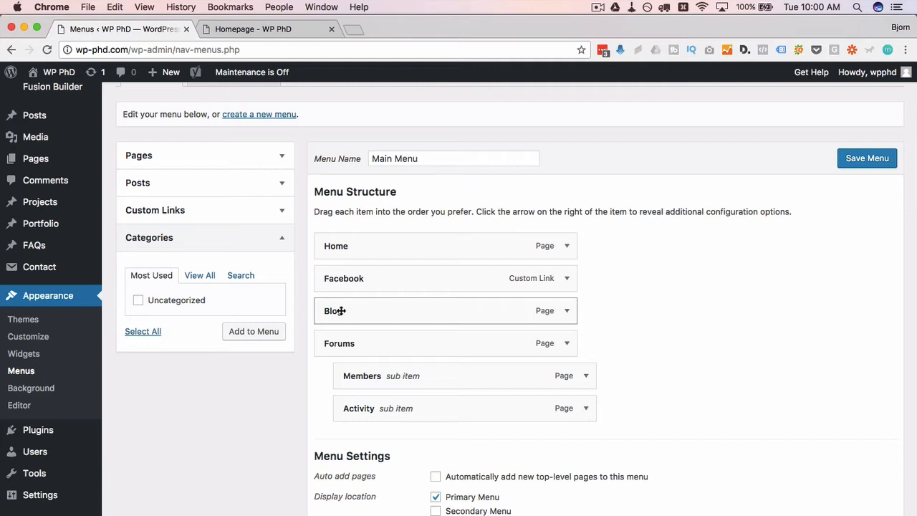
pyautogui.scroll(-3)
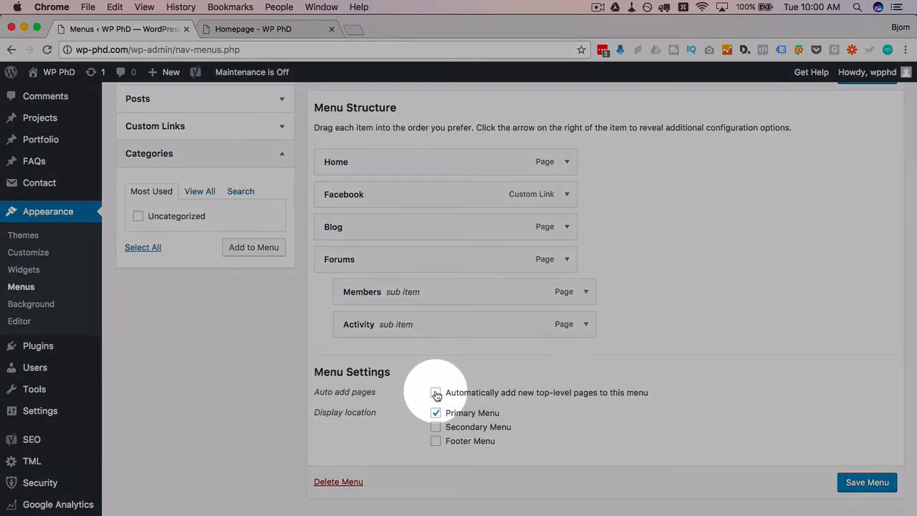
# Toggle Auto add pages on then off in Menu Settings and save the Main Menu.
pyautogui.click(435, 392)
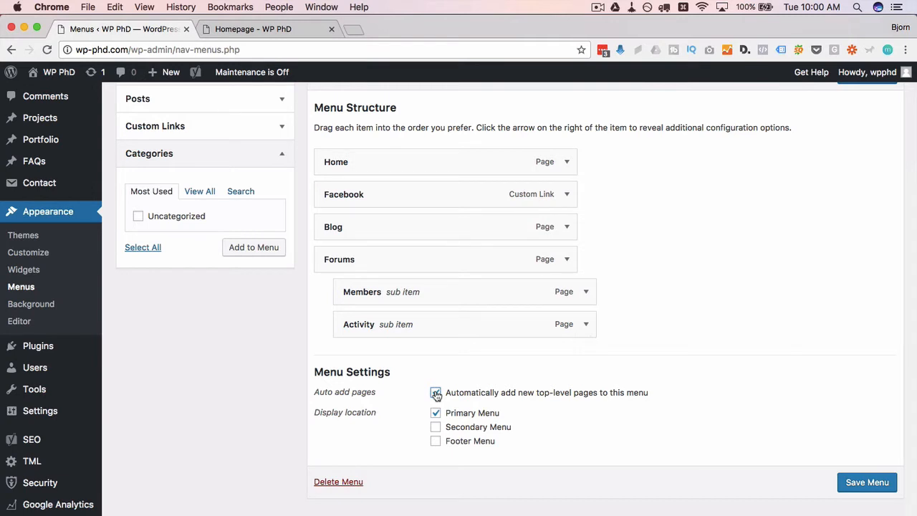
pyautogui.click(436, 393)
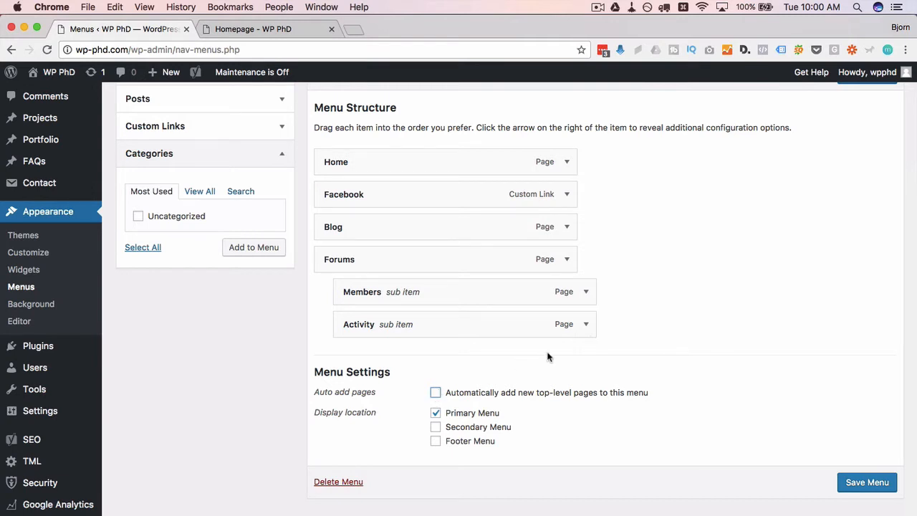
pyautogui.moveTo(691, 362)
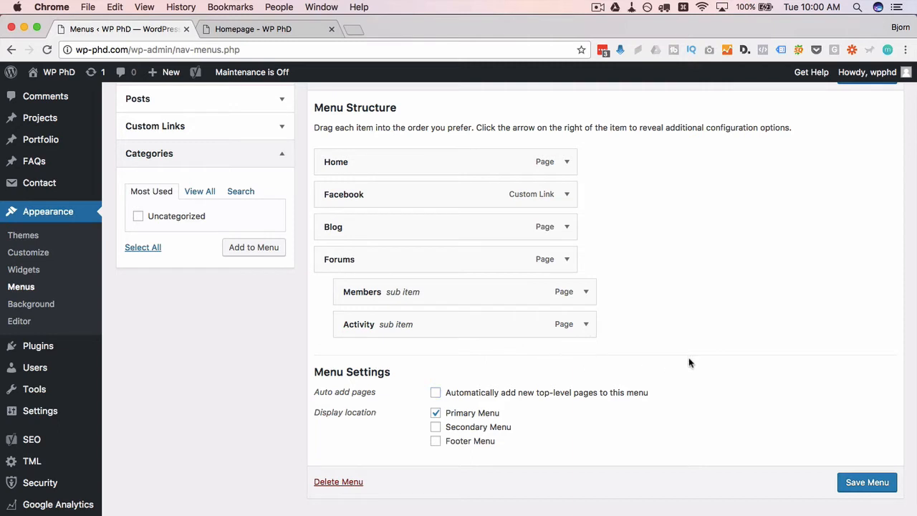
pyautogui.moveTo(470, 415)
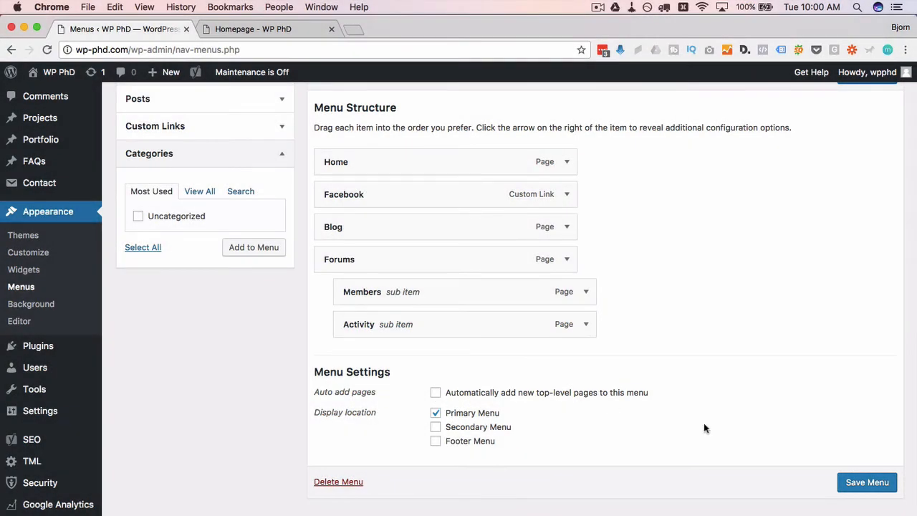
pyautogui.click(866, 481)
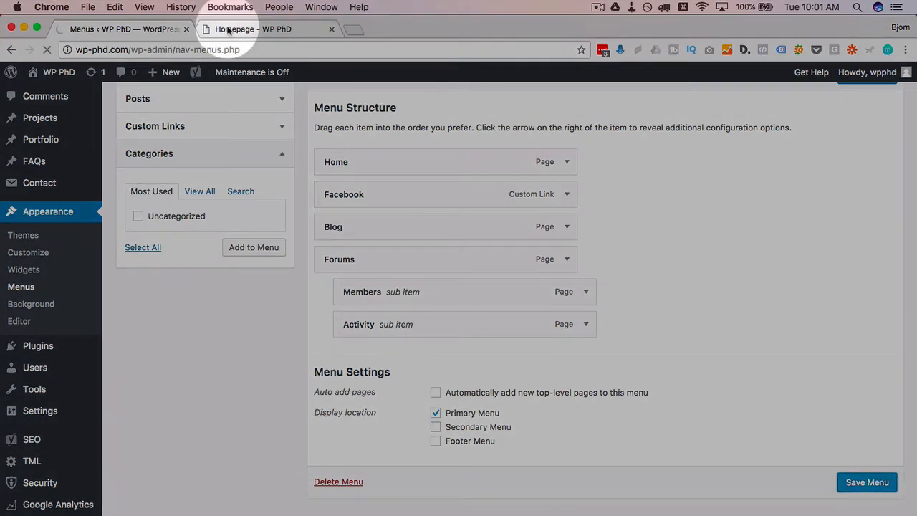
pyautogui.moveTo(229, 29)
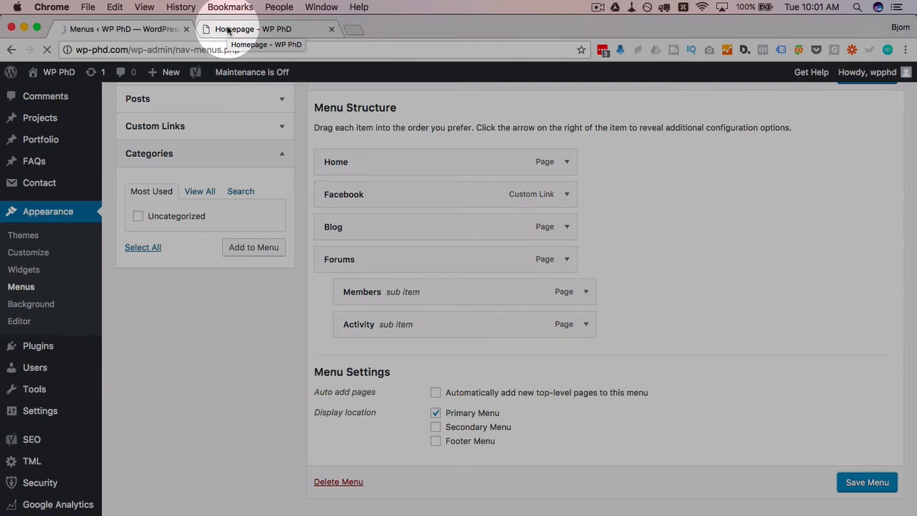
# Switch to the Homepage browser tab to check the live header menu.
pyautogui.click(230, 29)
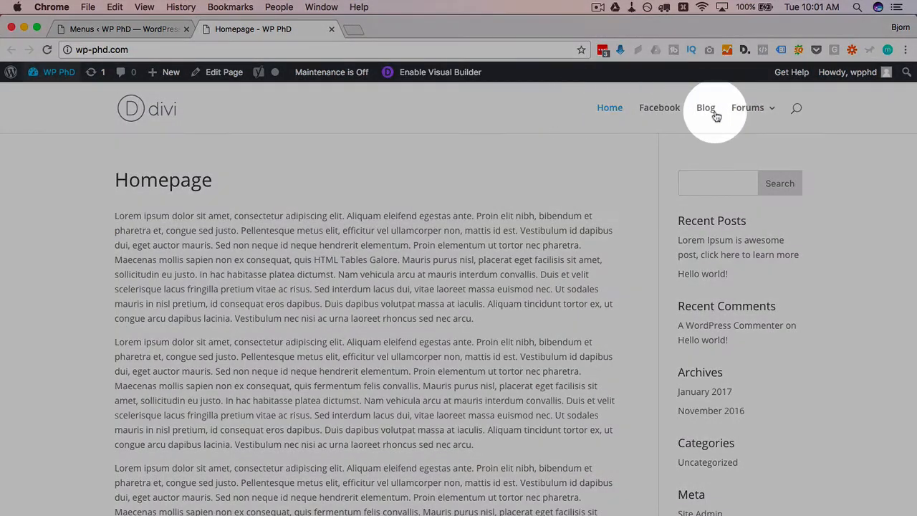
pyautogui.moveTo(609, 118)
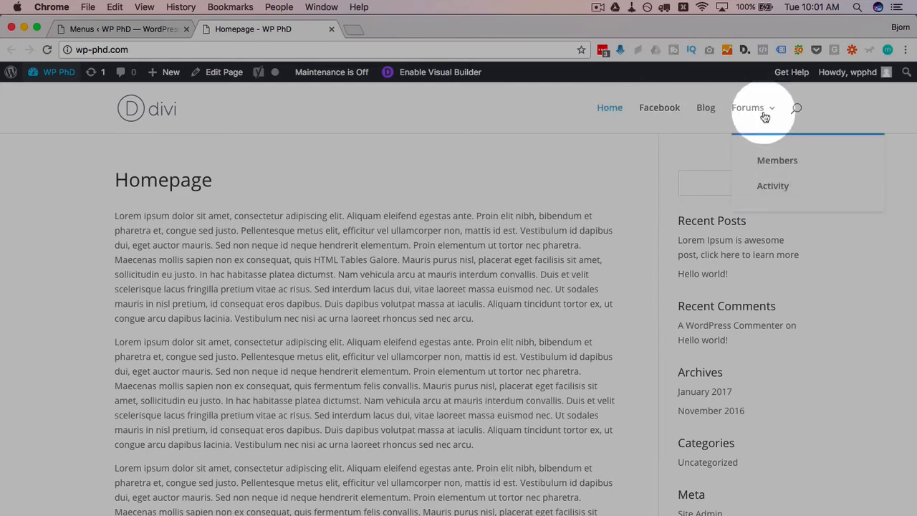
pyautogui.moveTo(788, 172)
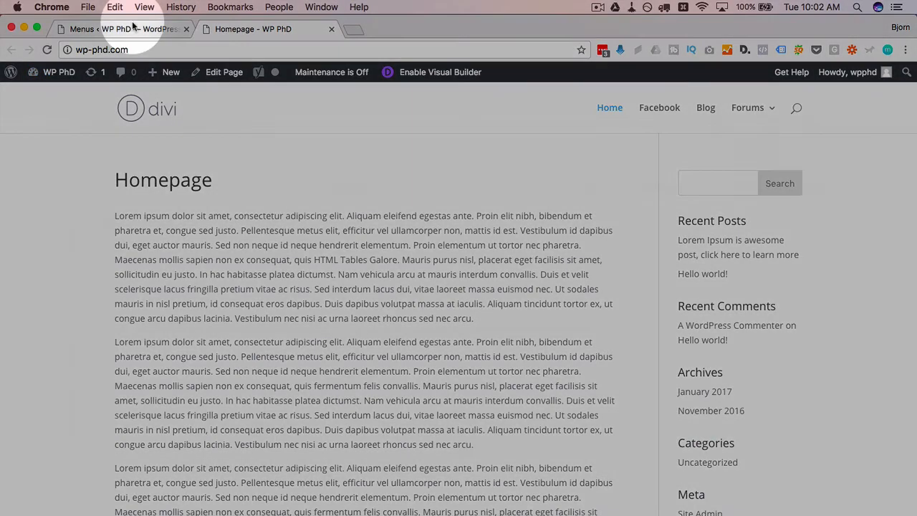
# Back in the menu editor, create a new menu named Secondary Menu.
pyautogui.click(117, 28)
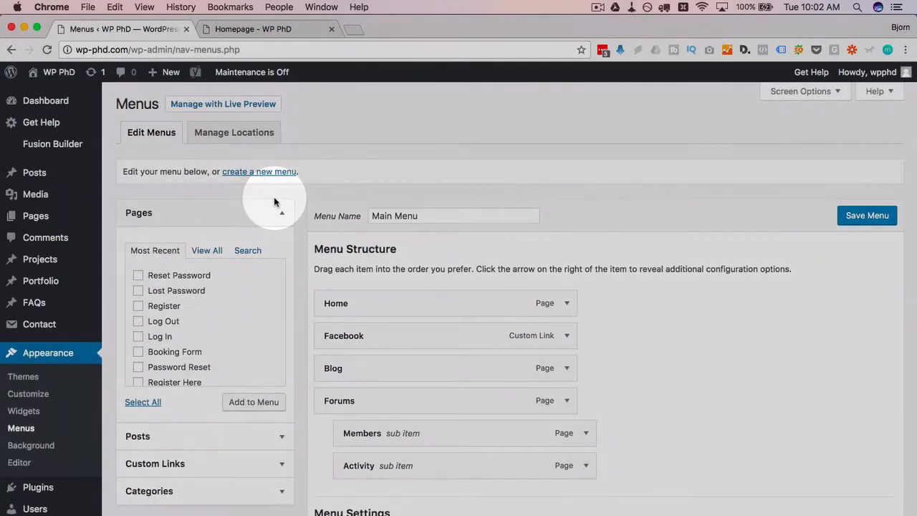
pyautogui.moveTo(232, 178)
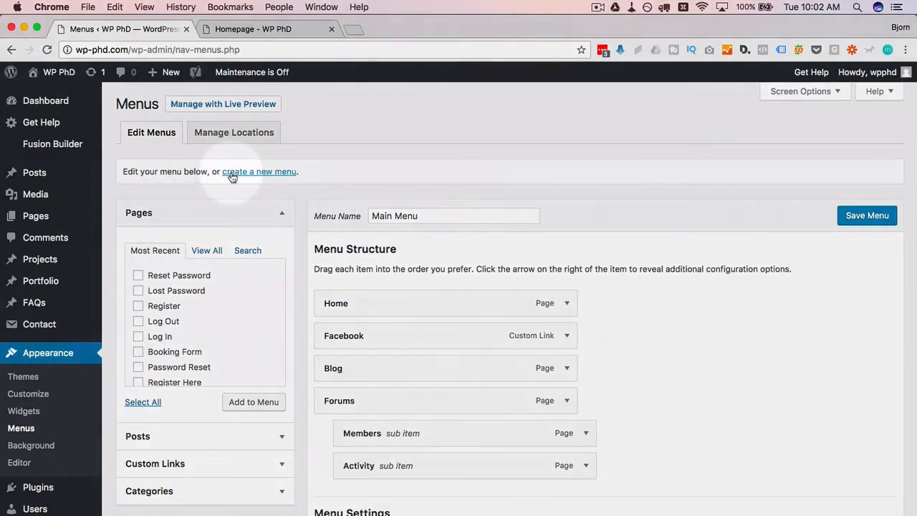
pyautogui.click(258, 172)
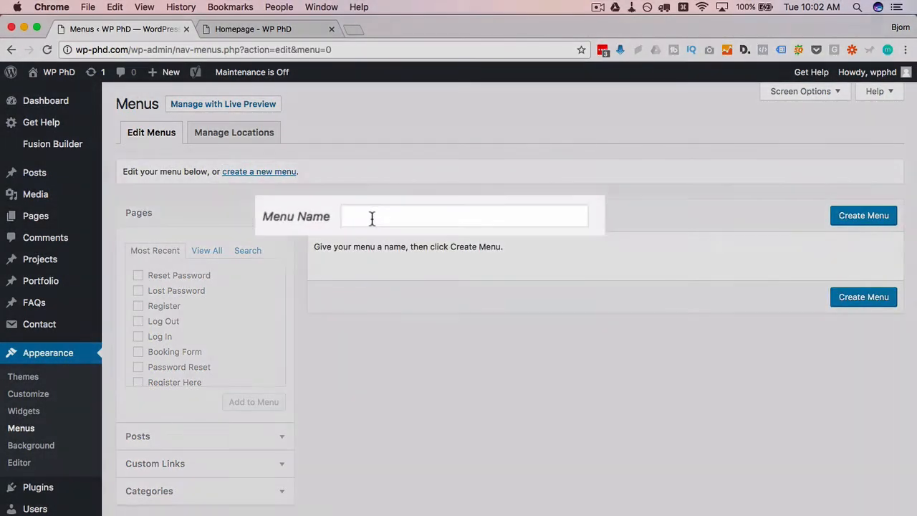
pyautogui.write('Secondary')
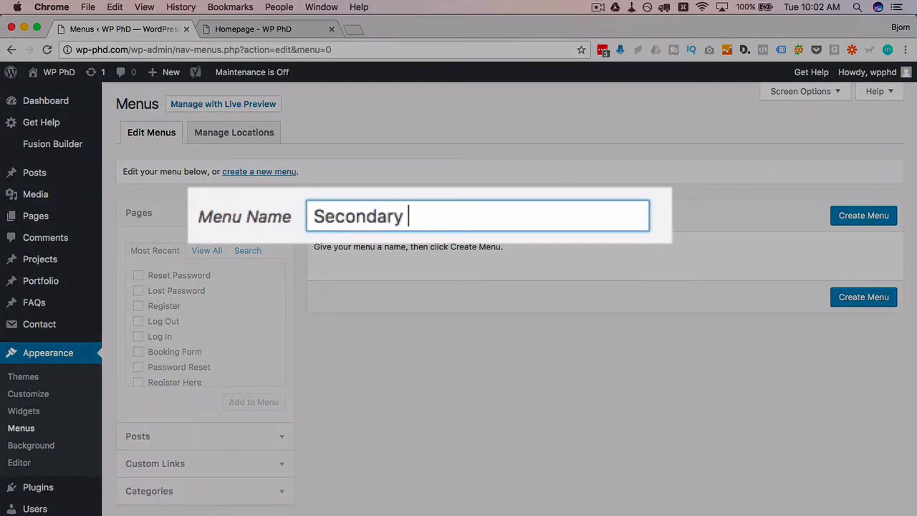
pyautogui.click(862, 215)
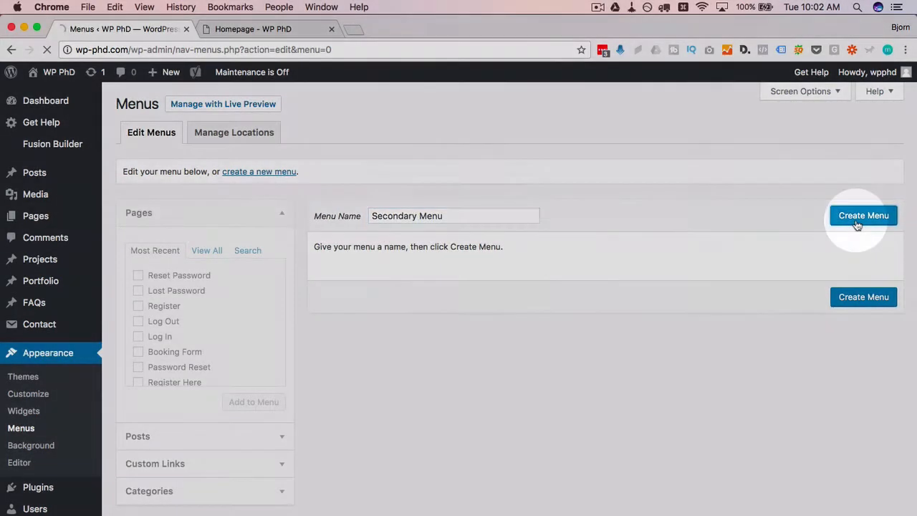
pyautogui.click(863, 215)
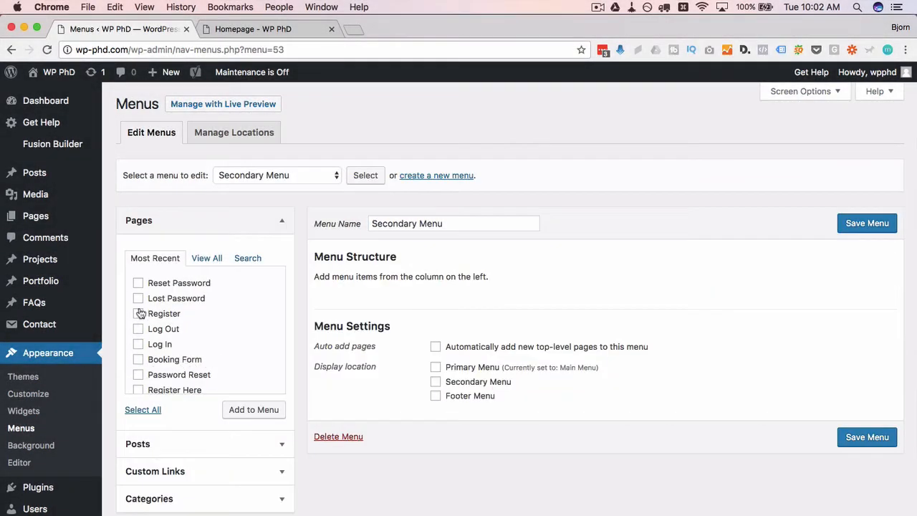
# Assign the Secondary Menu to the Secondary Menu display location and save it.
pyautogui.scroll(-3)
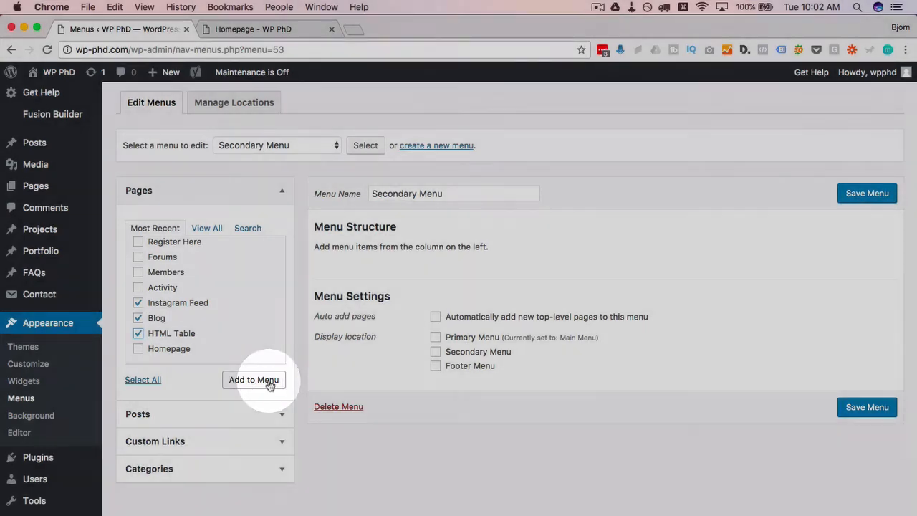
pyautogui.click(254, 380)
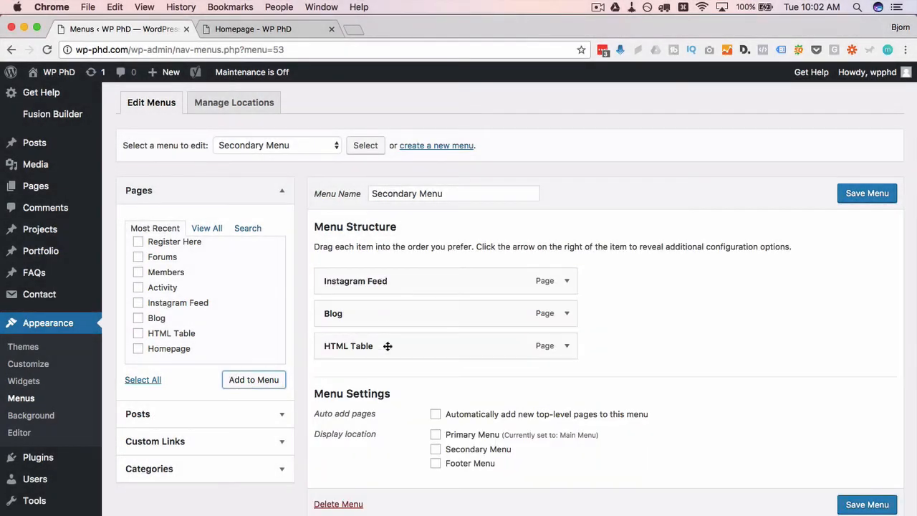
pyautogui.click(436, 450)
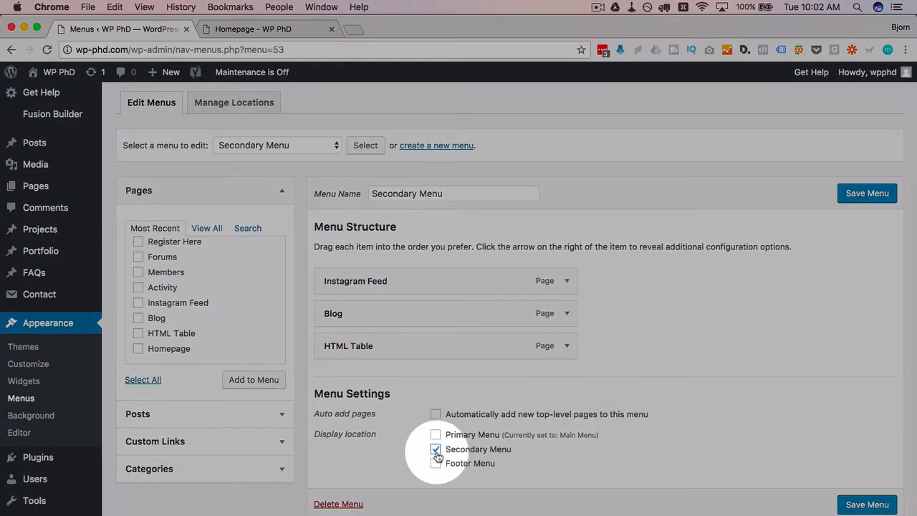
pyautogui.click(867, 192)
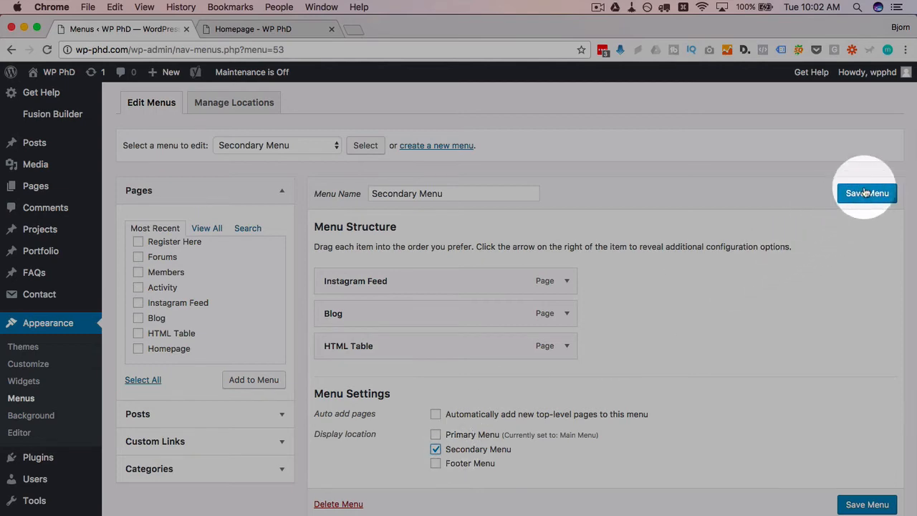
pyautogui.click(869, 192)
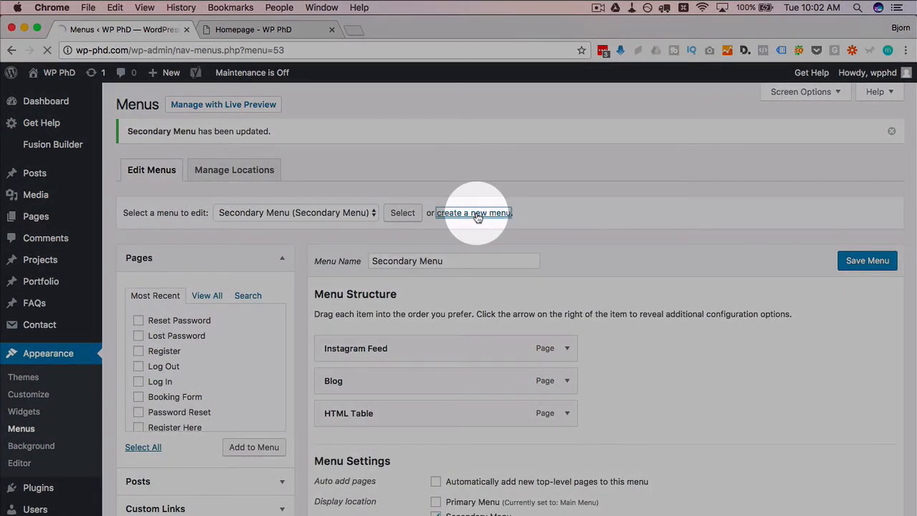
# Name the new menu Footer Menu and create it.
pyautogui.click(473, 212)
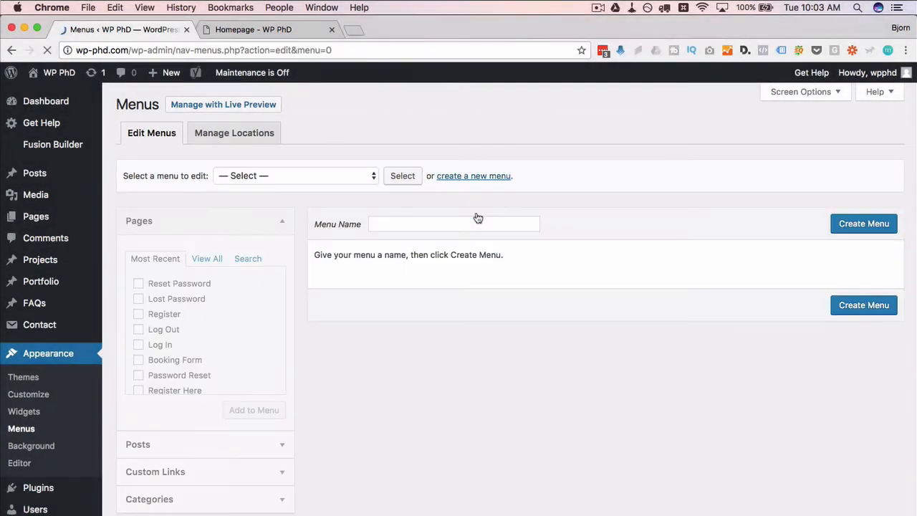
pyautogui.write('Foot')
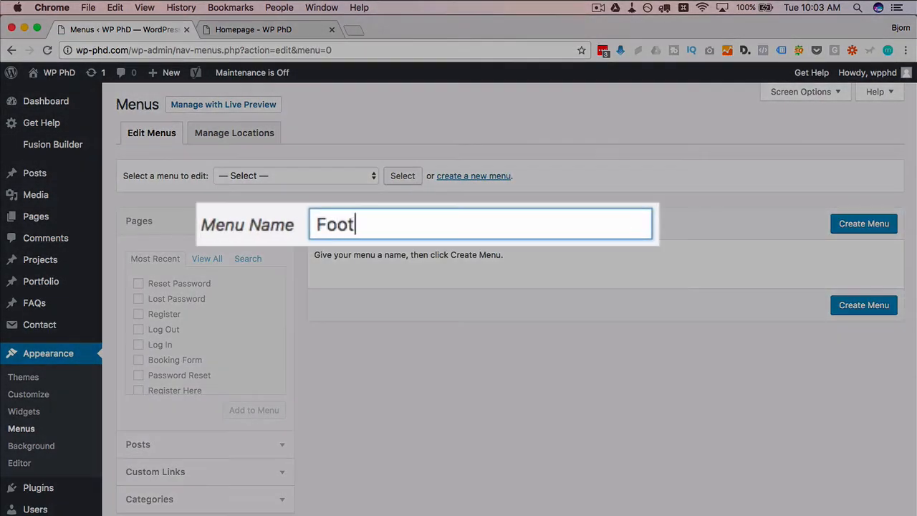
pyautogui.write('er Menu')
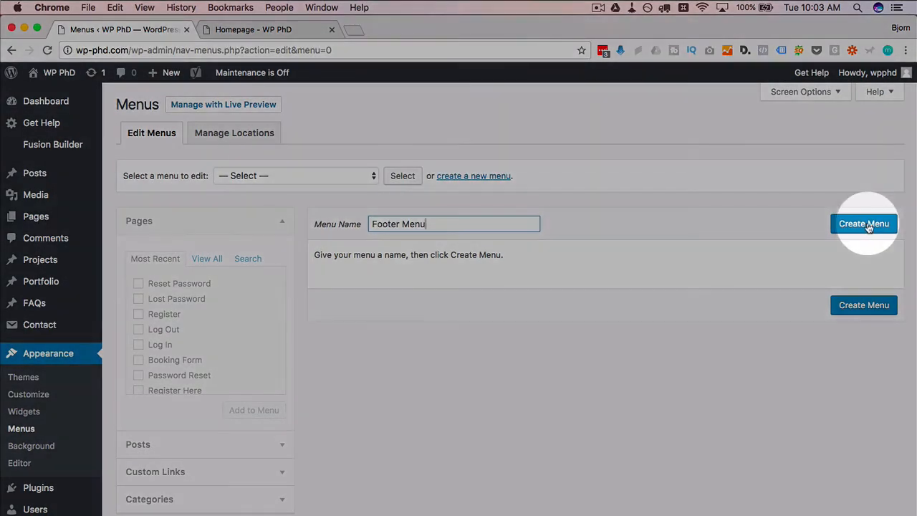
pyautogui.click(863, 224)
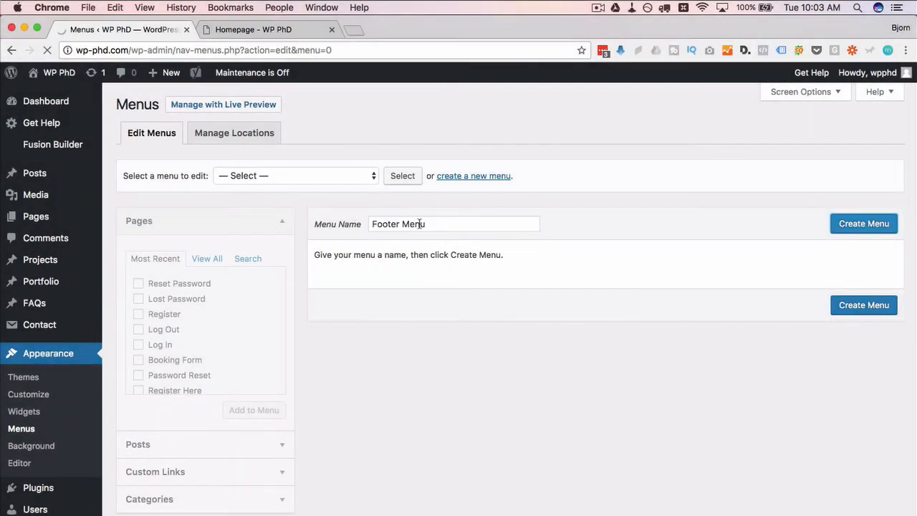
pyautogui.click(863, 223)
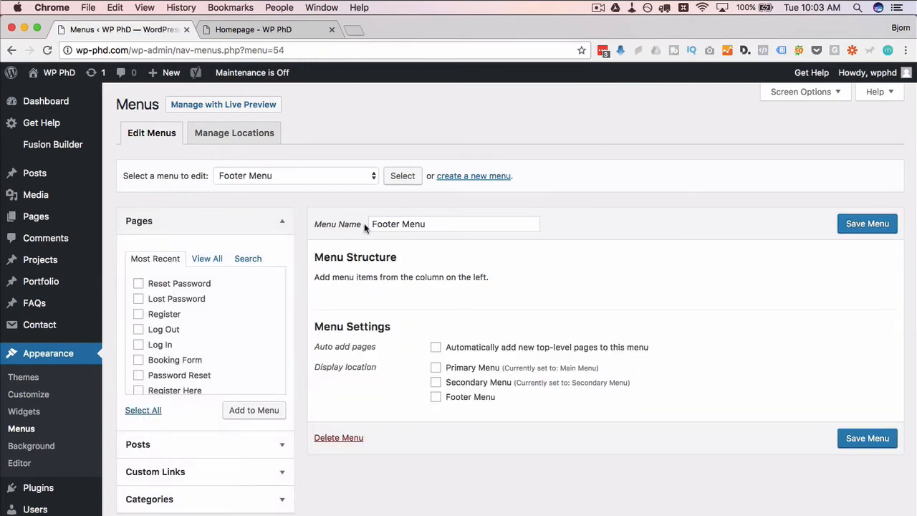
pyautogui.moveTo(243, 295)
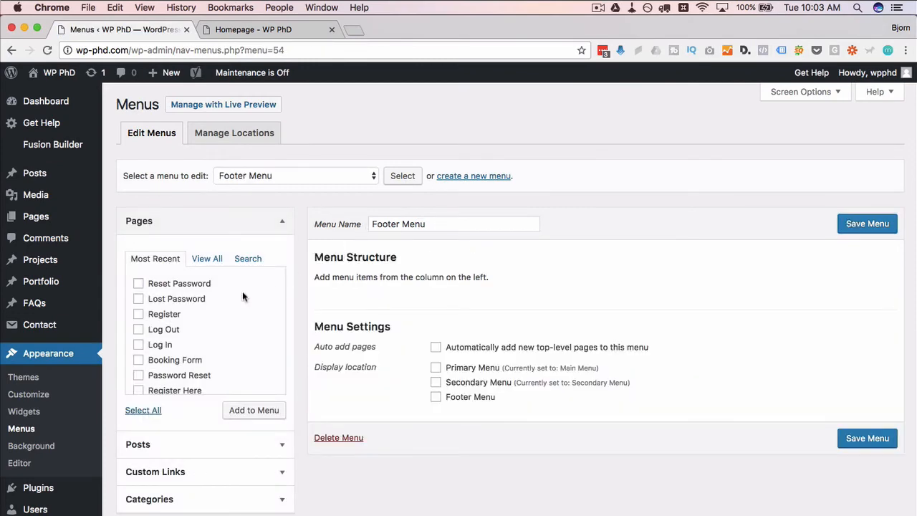
# Add the five account pages to the Footer Menu in the footer location and save.
pyautogui.click(138, 283)
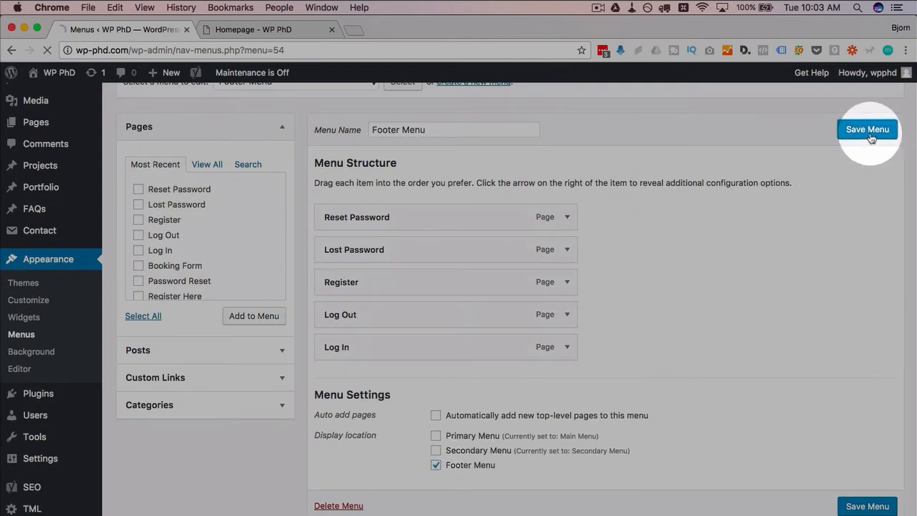
pyautogui.click(253, 28)
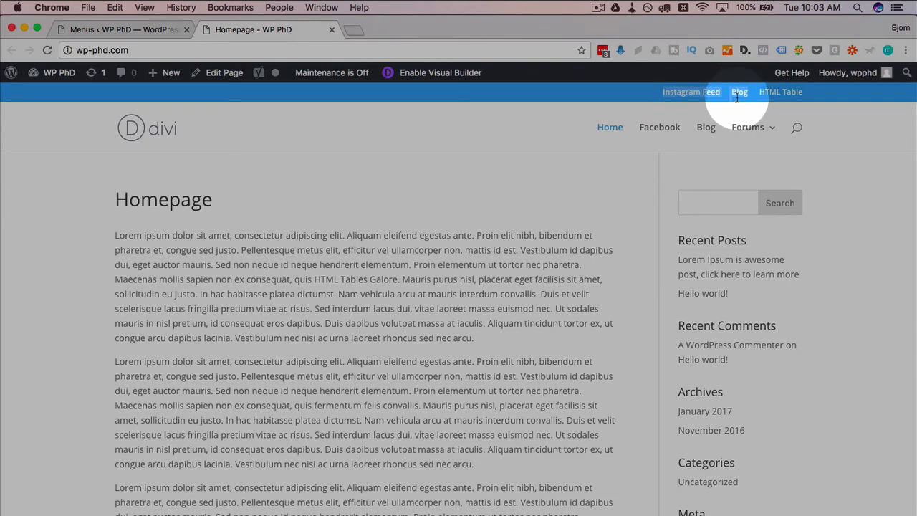
pyautogui.moveTo(691, 92)
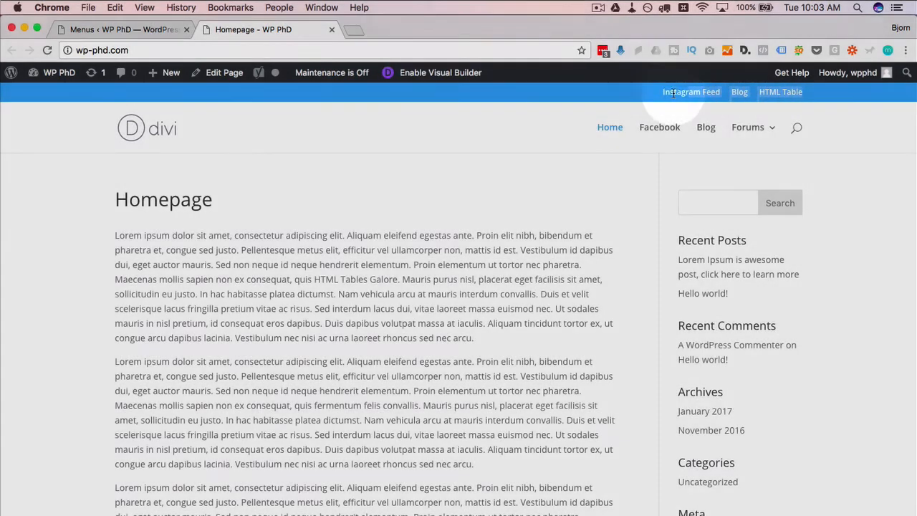
# Scroll the homepage down to the footer links, then return to the Menus admin tab.
pyautogui.scroll(-3)
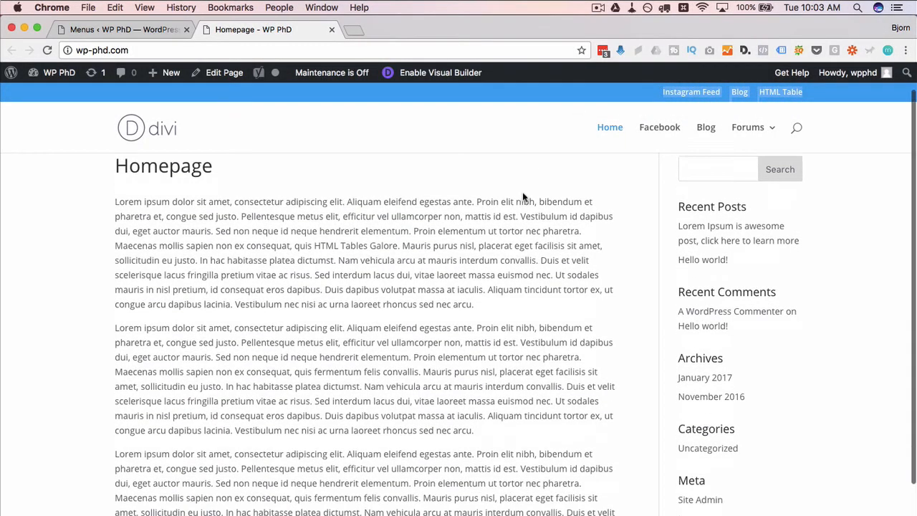
pyautogui.scroll(-3)
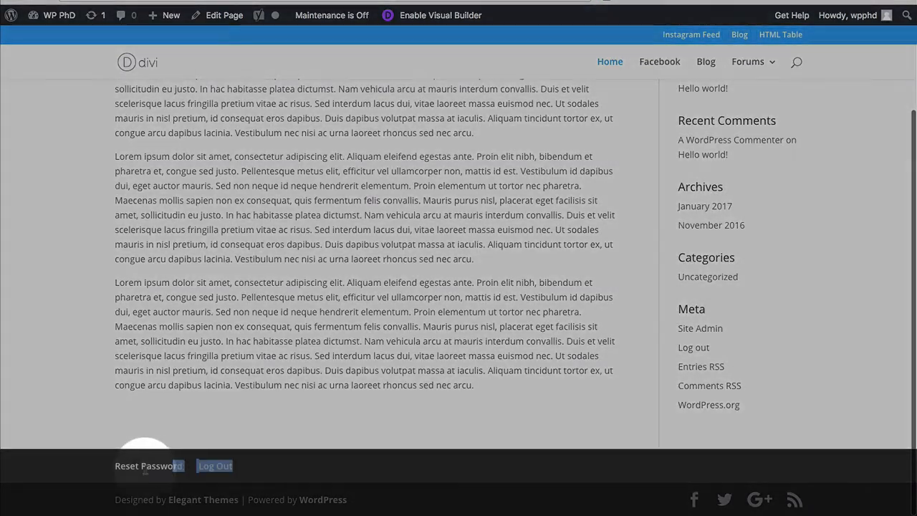
pyautogui.click(117, 29)
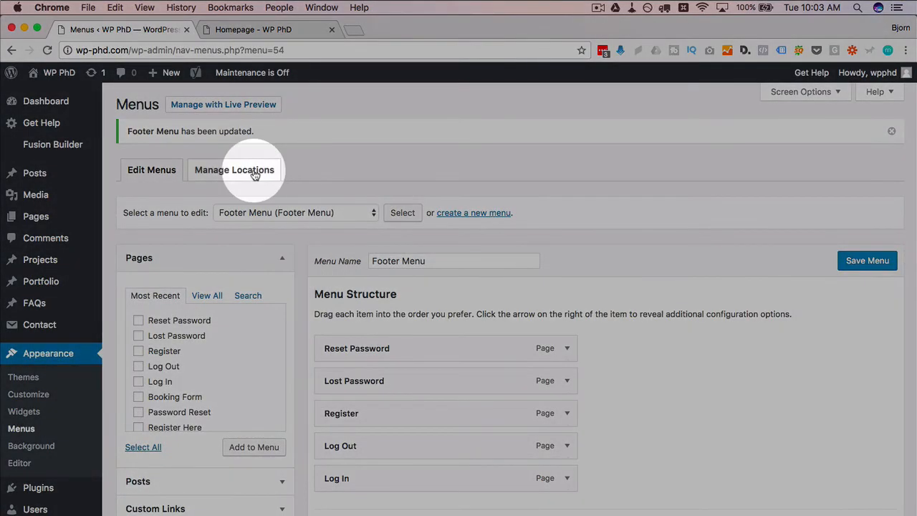
# View Manage Locations showing Main, Secondary and Footer assignments, then return to Edit Menus.
pyautogui.click(235, 169)
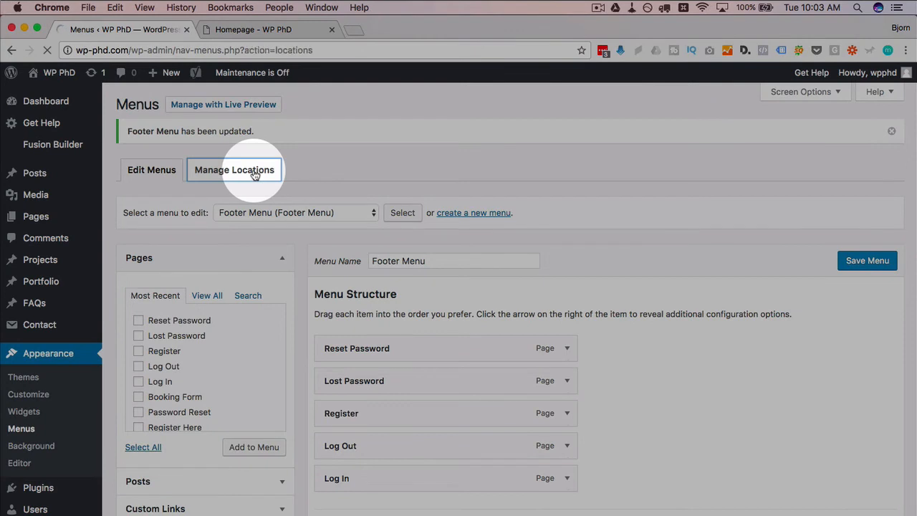
pyautogui.click(235, 169)
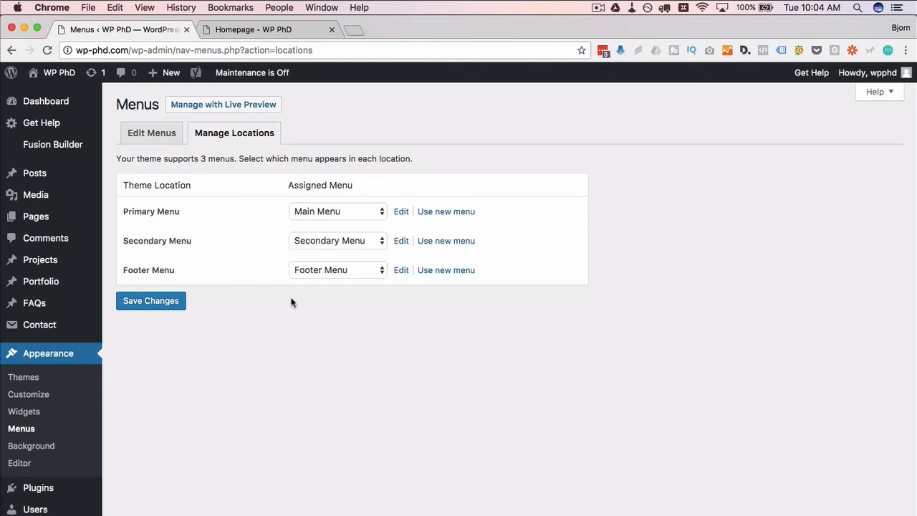
pyautogui.click(152, 132)
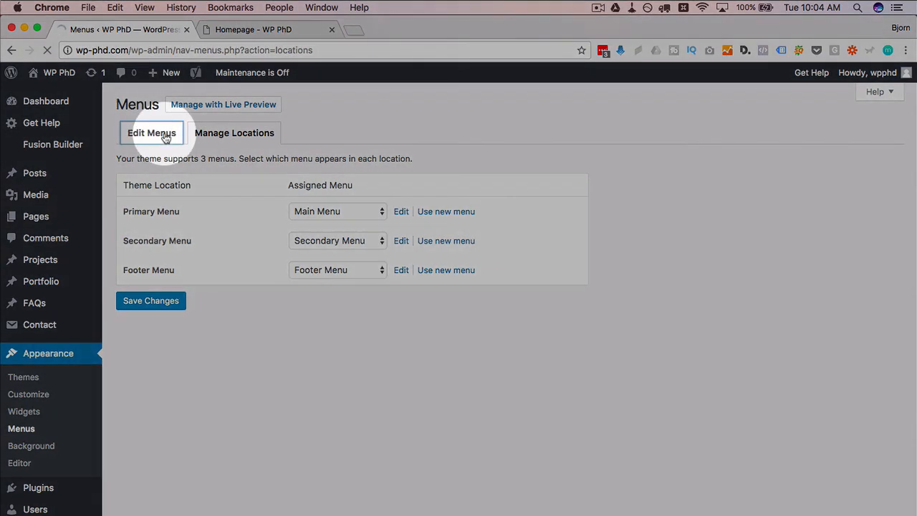
# Select Main Menu (Primary Menu) from the menu dropdown and load it for editing.
pyautogui.click(152, 132)
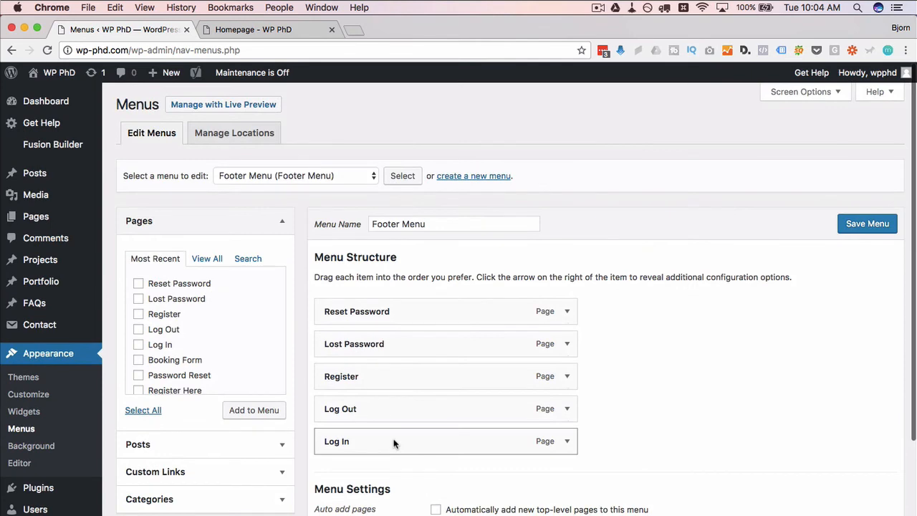
pyautogui.moveTo(513, 249)
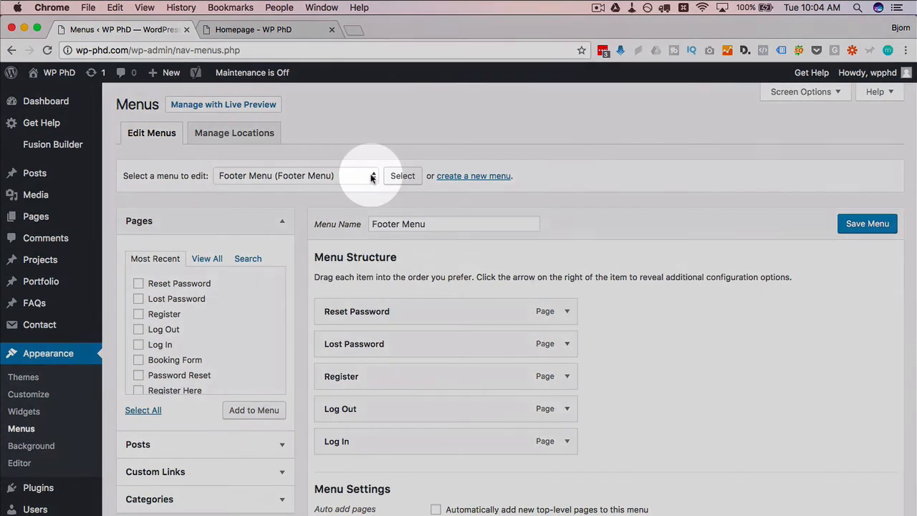
pyautogui.click(290, 175)
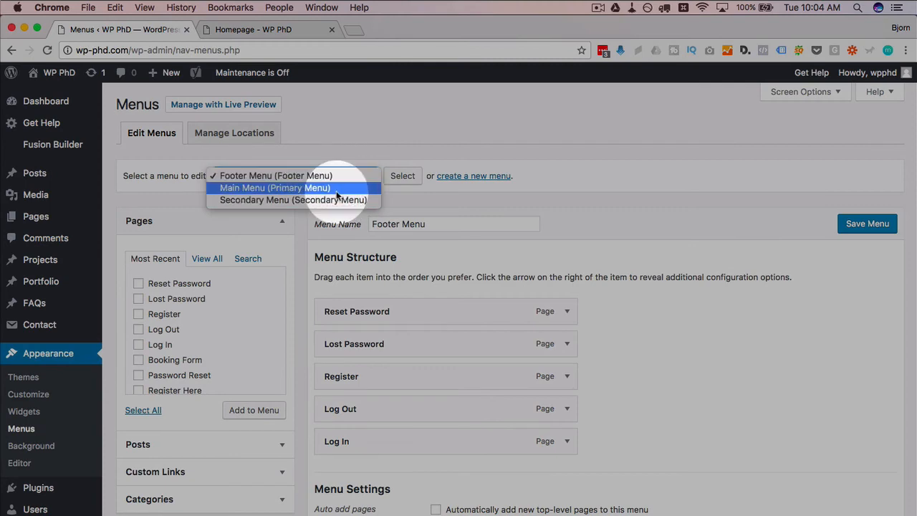
pyautogui.click(275, 188)
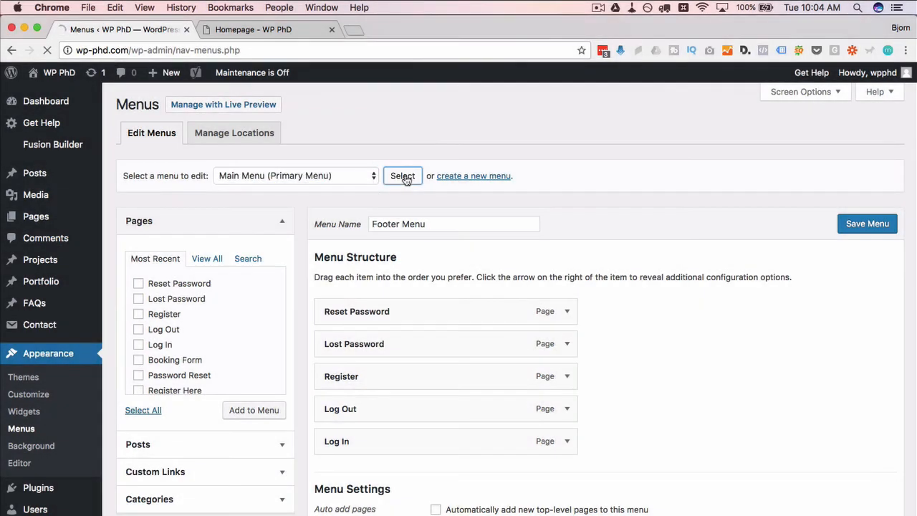
pyautogui.click(401, 175)
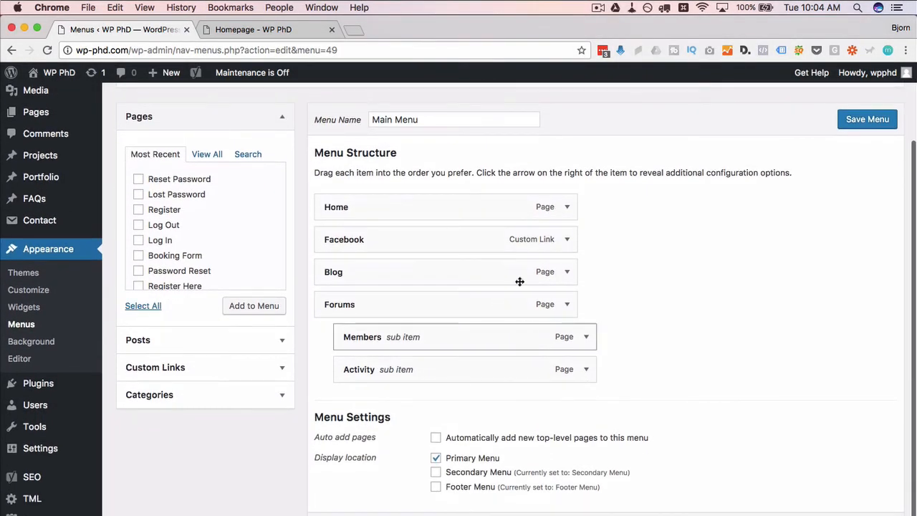